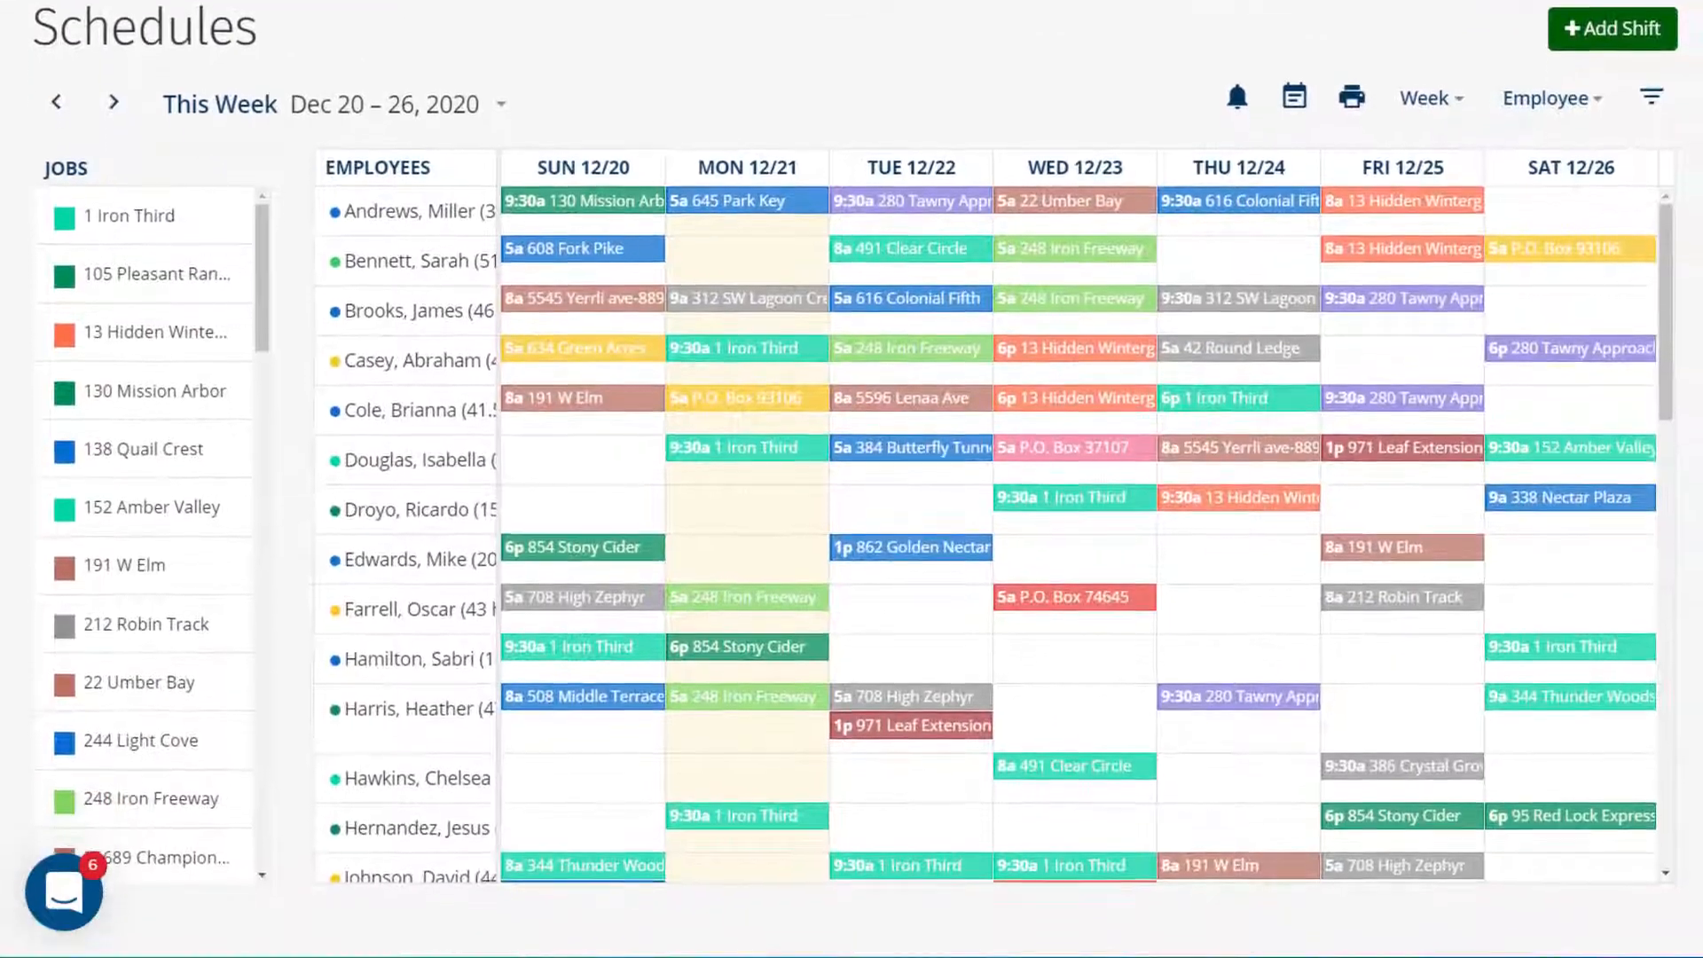
- Group the Dec 20–26, 2020 weekly schedule by Job instead of Employee
scroll(down, 3)
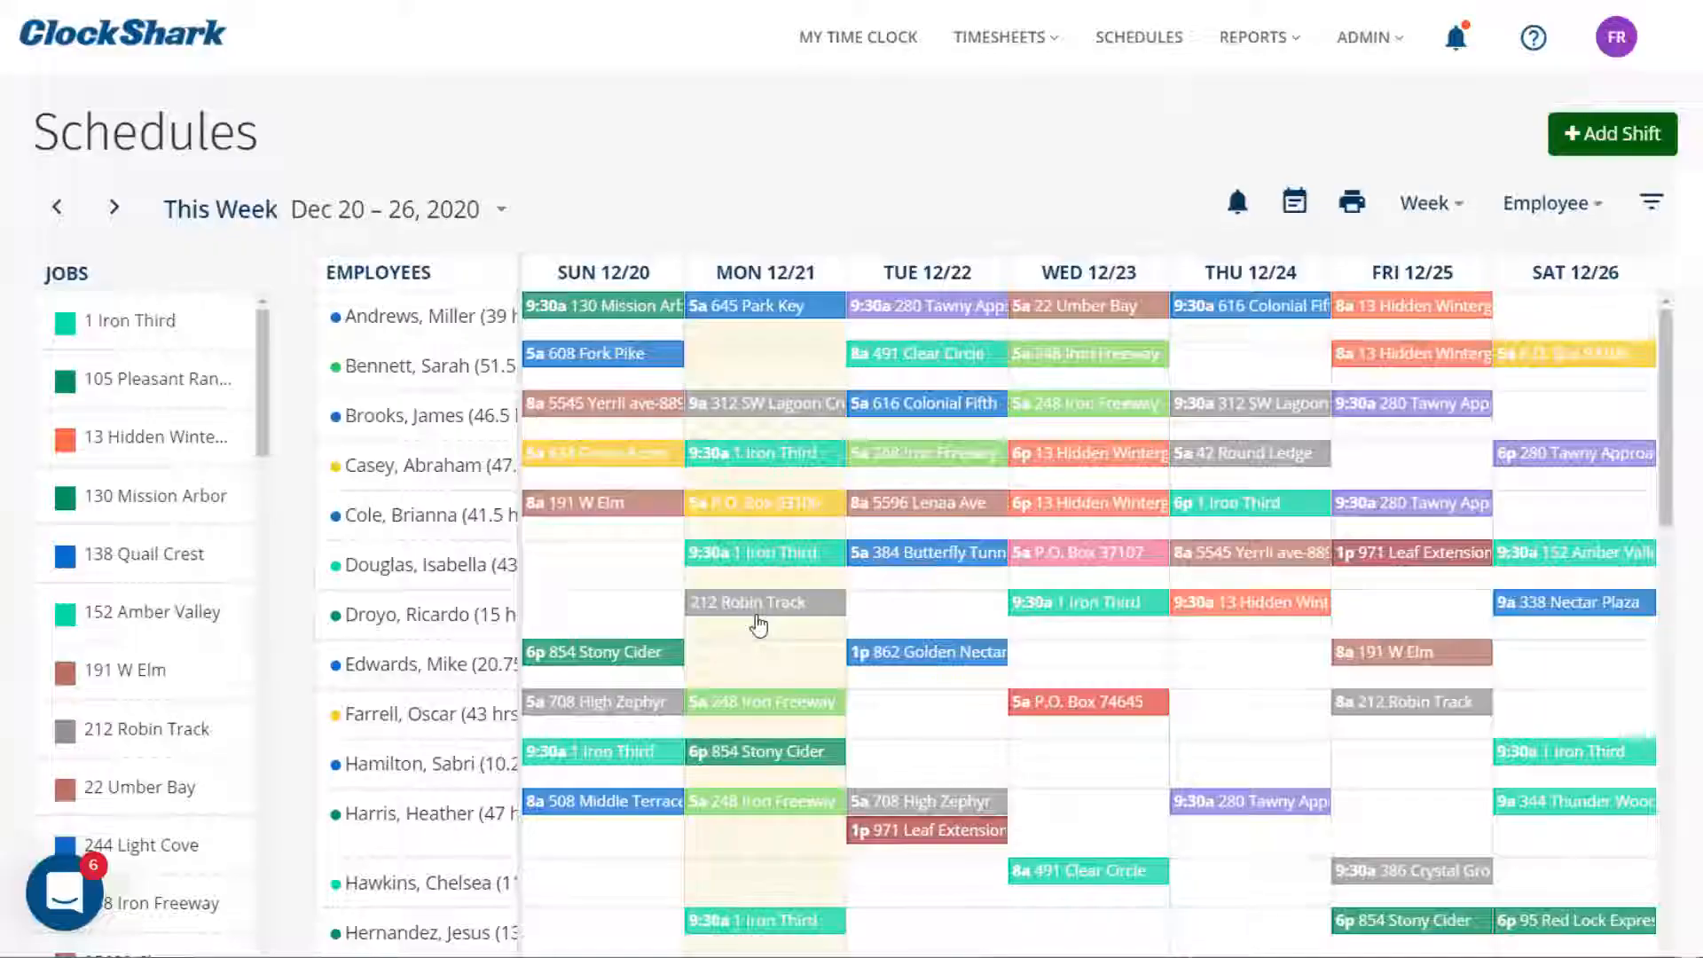
click(1548, 203)
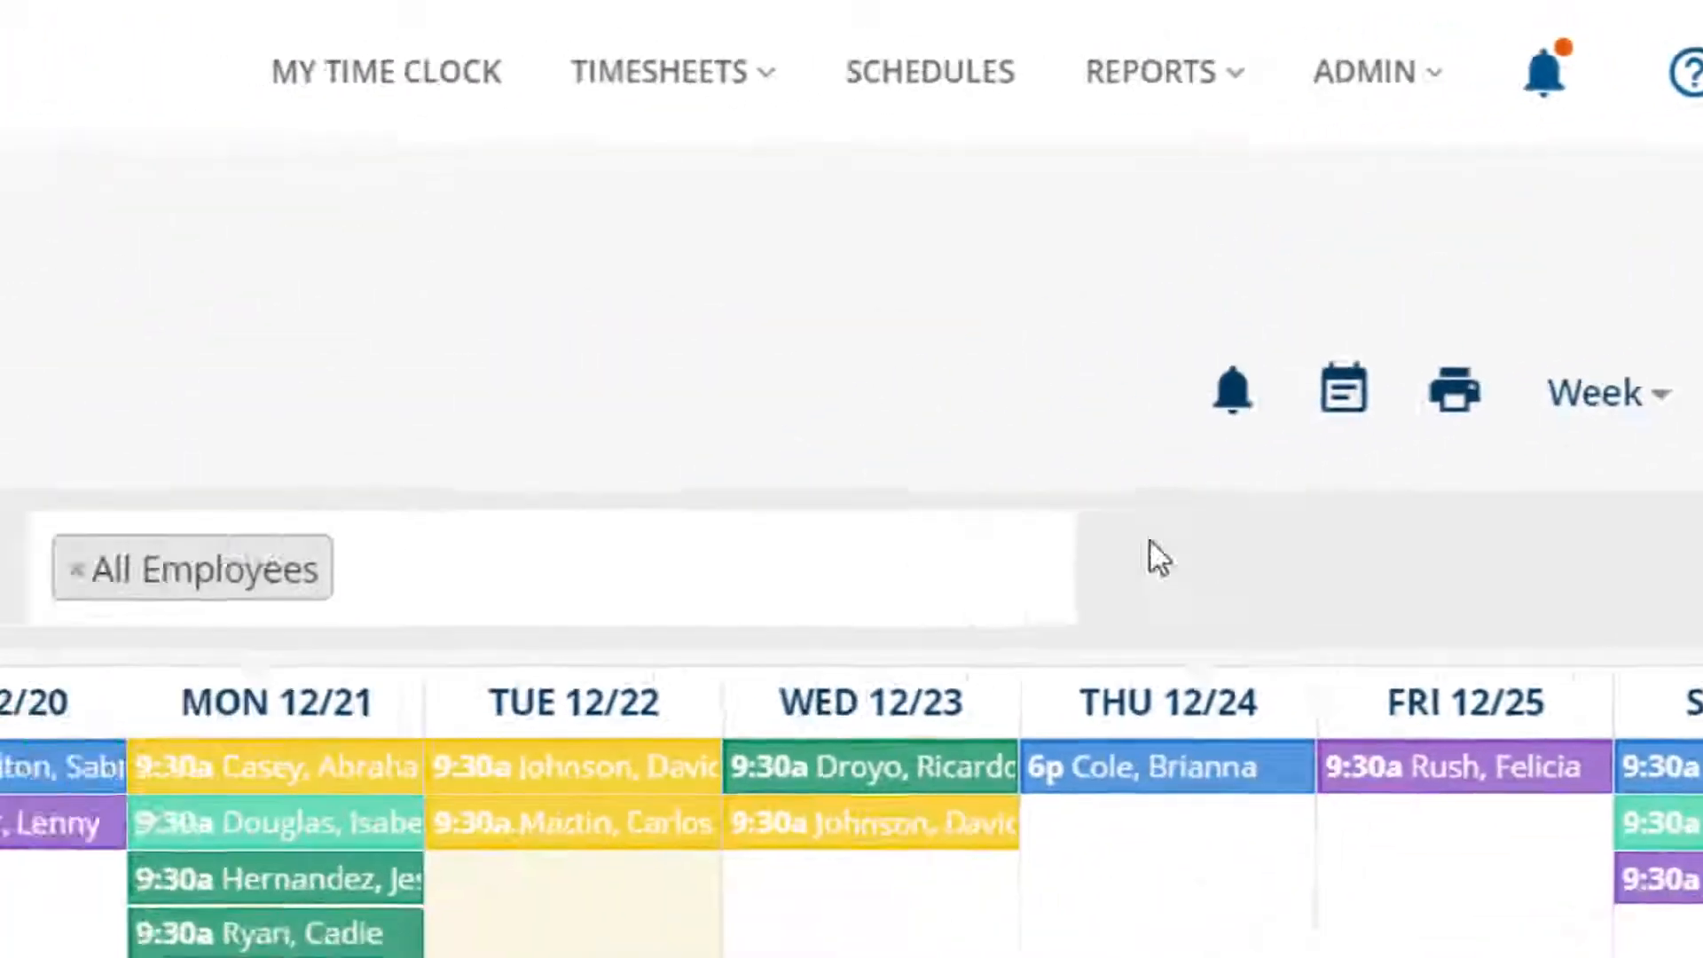
click(858, 361)
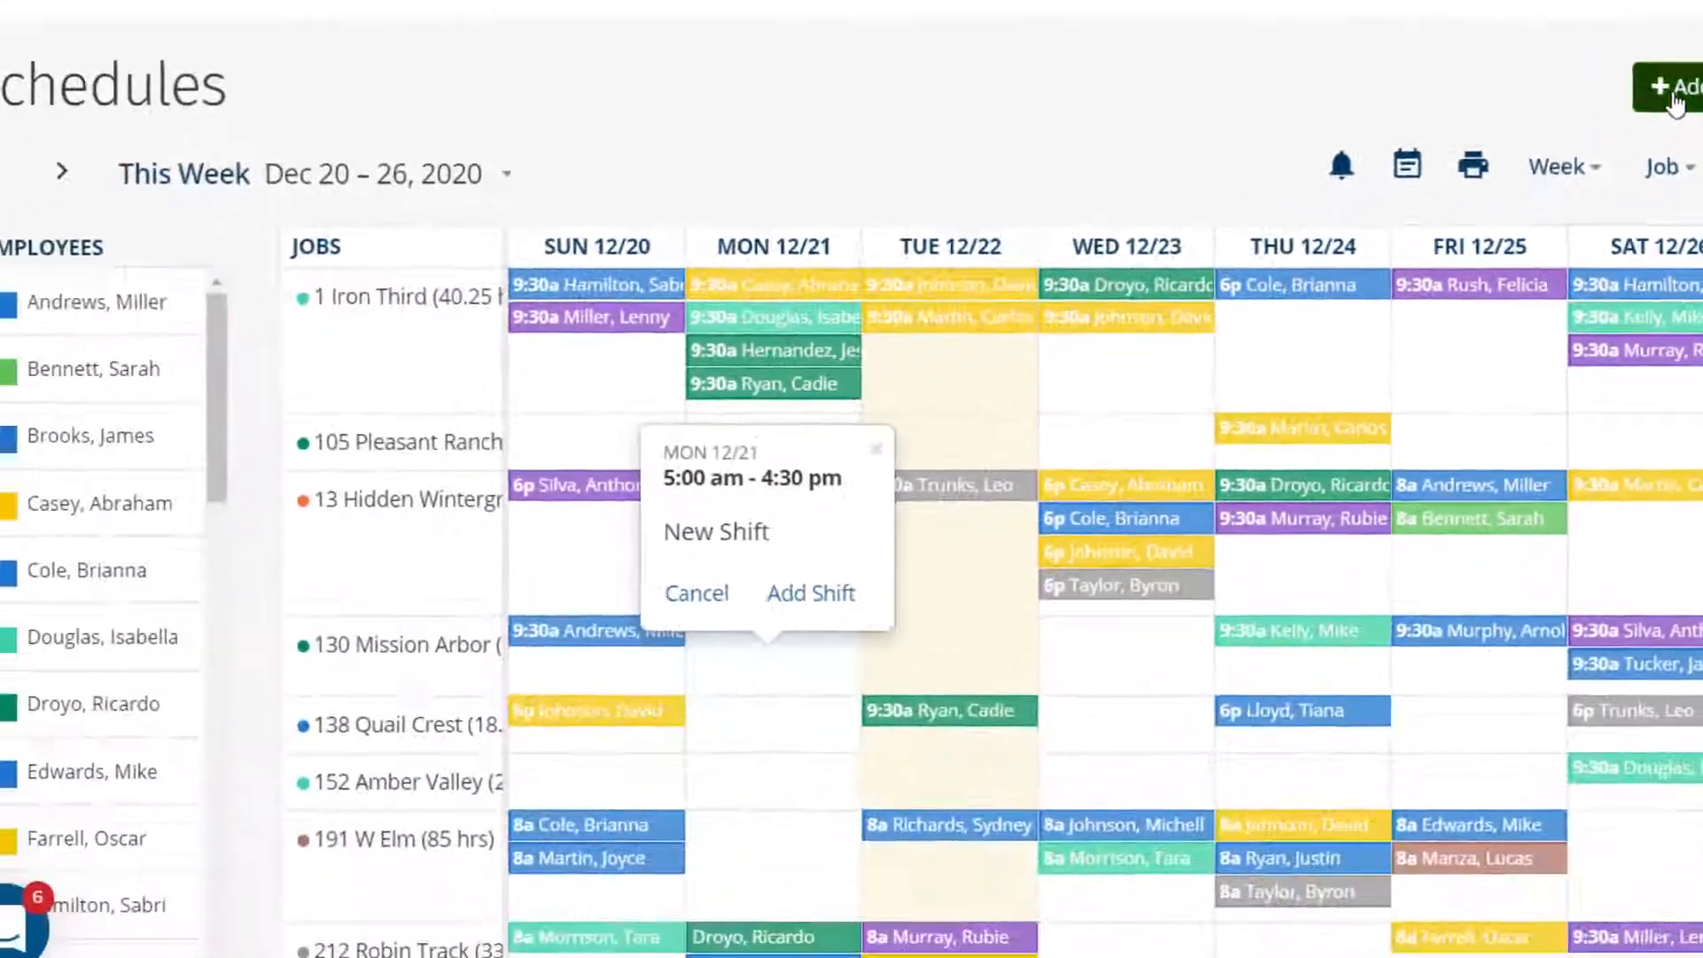
- Start a new 5:00 am–4:30 pm shift at 1 Iron Third Apartments and assign a Welding task
click(809, 593)
text(wel)
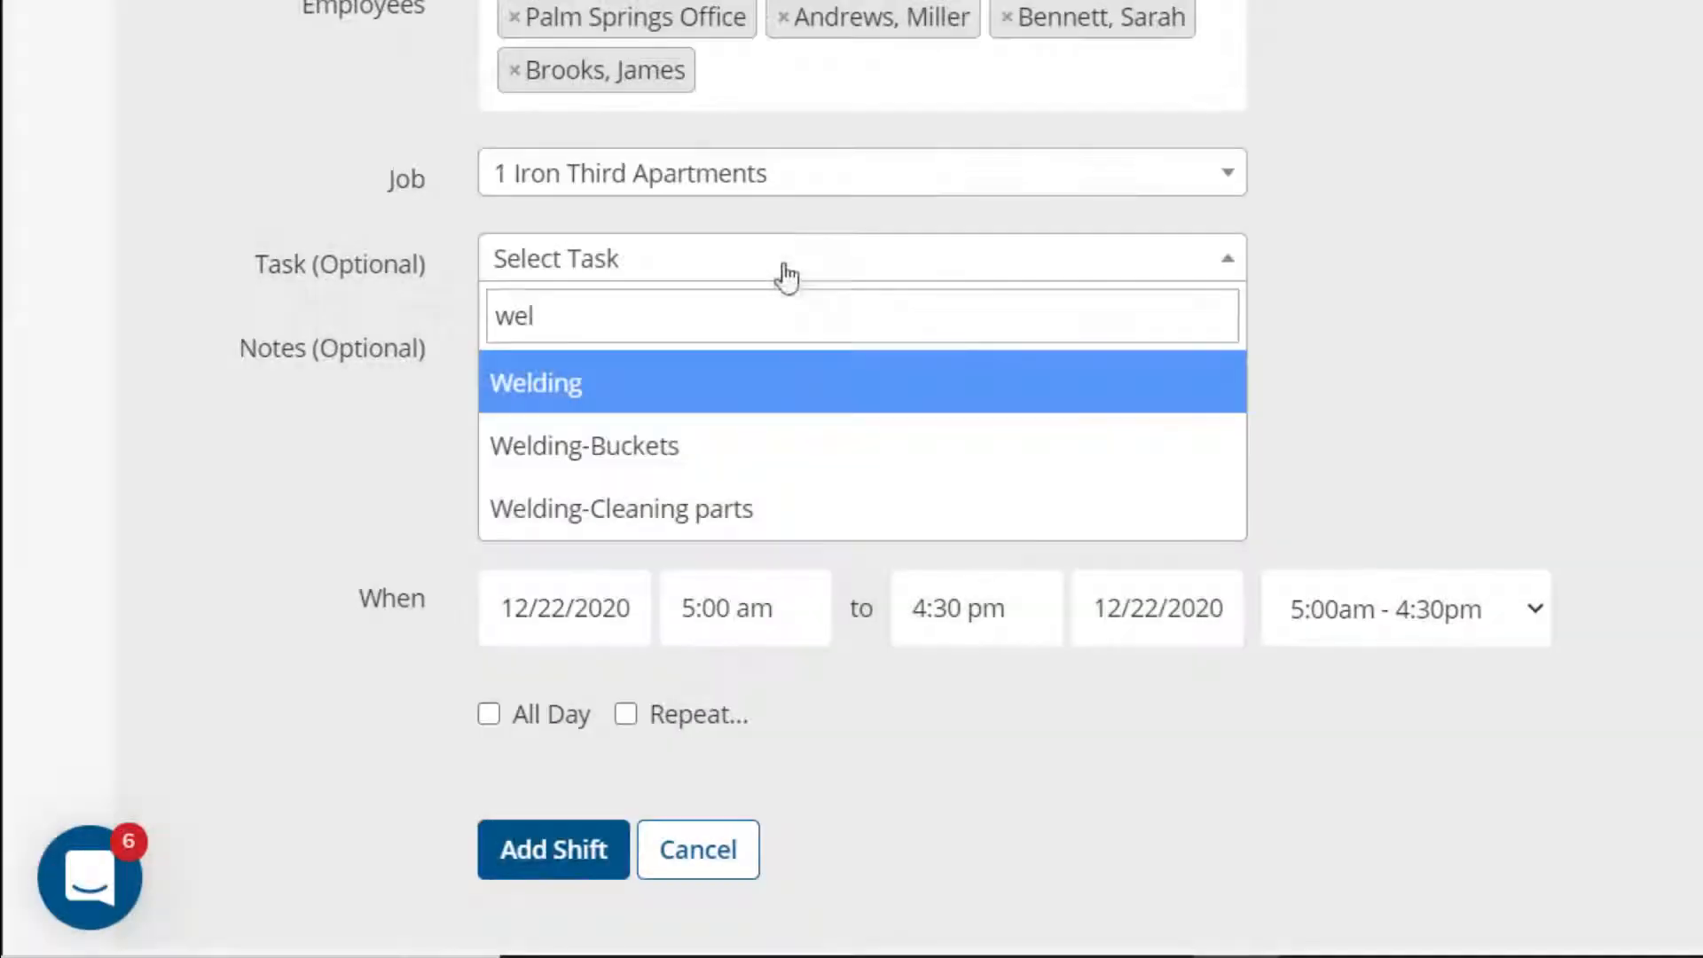
click(583, 445)
text(Put scrap metal on the side of Building 24B)
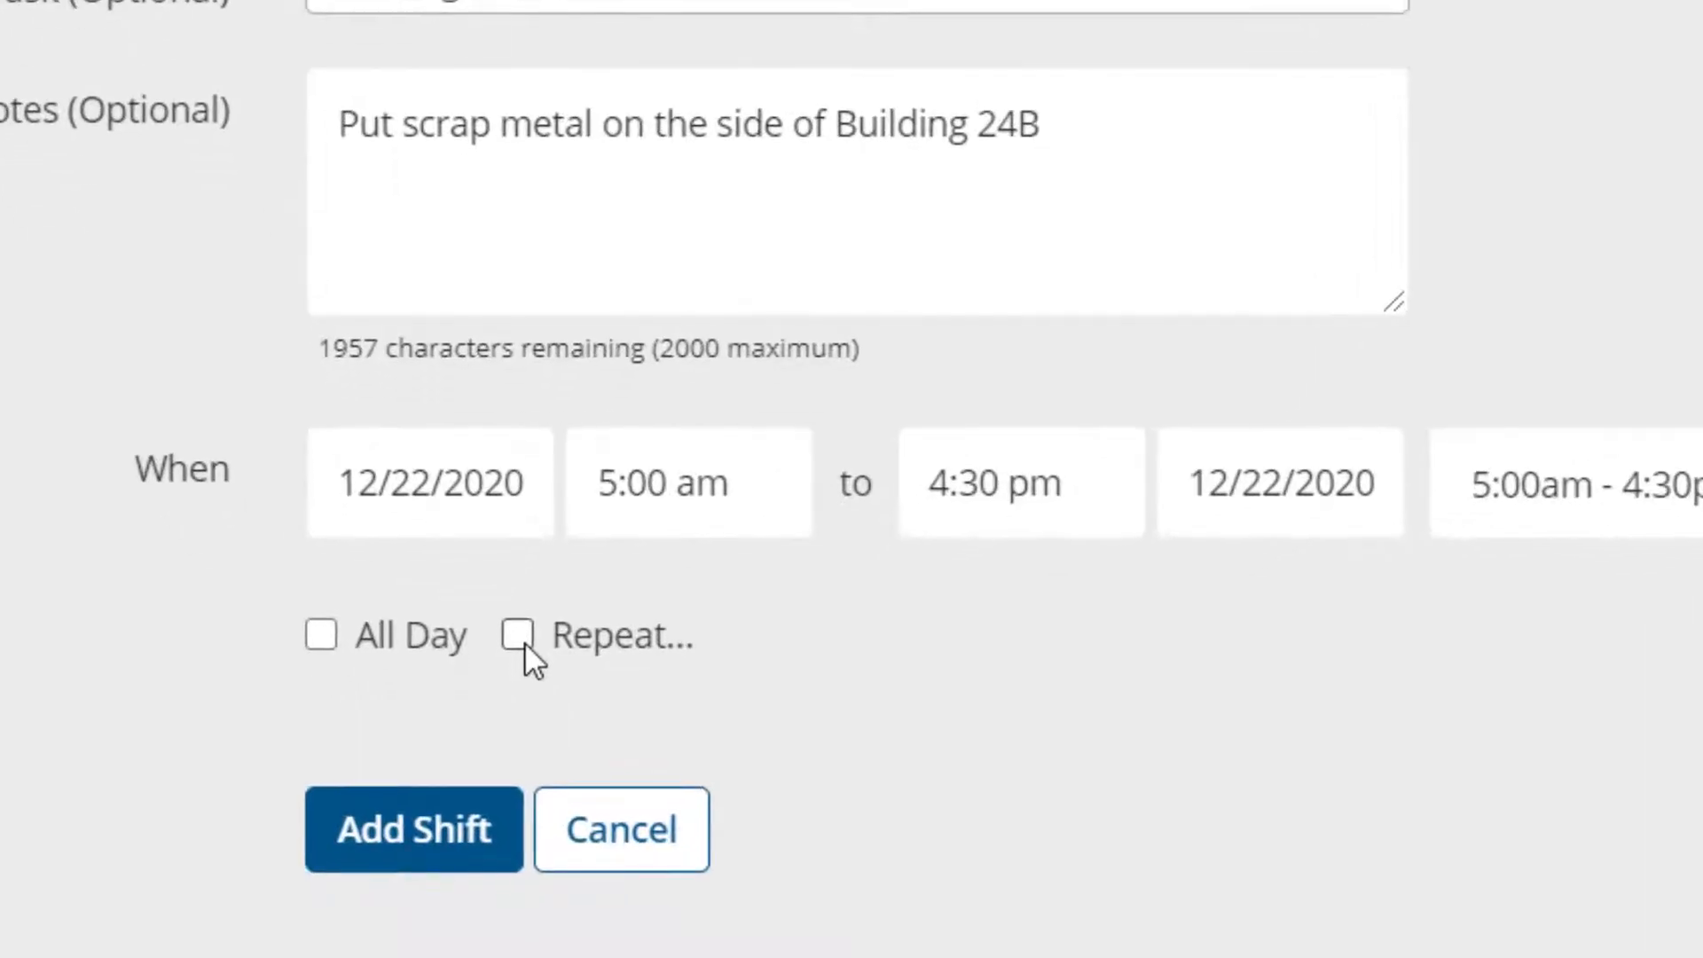
- Repeat the shift weekly on Sun, Wed and Fri ending 1/22/2021, and choose a recent time range
click(516, 635)
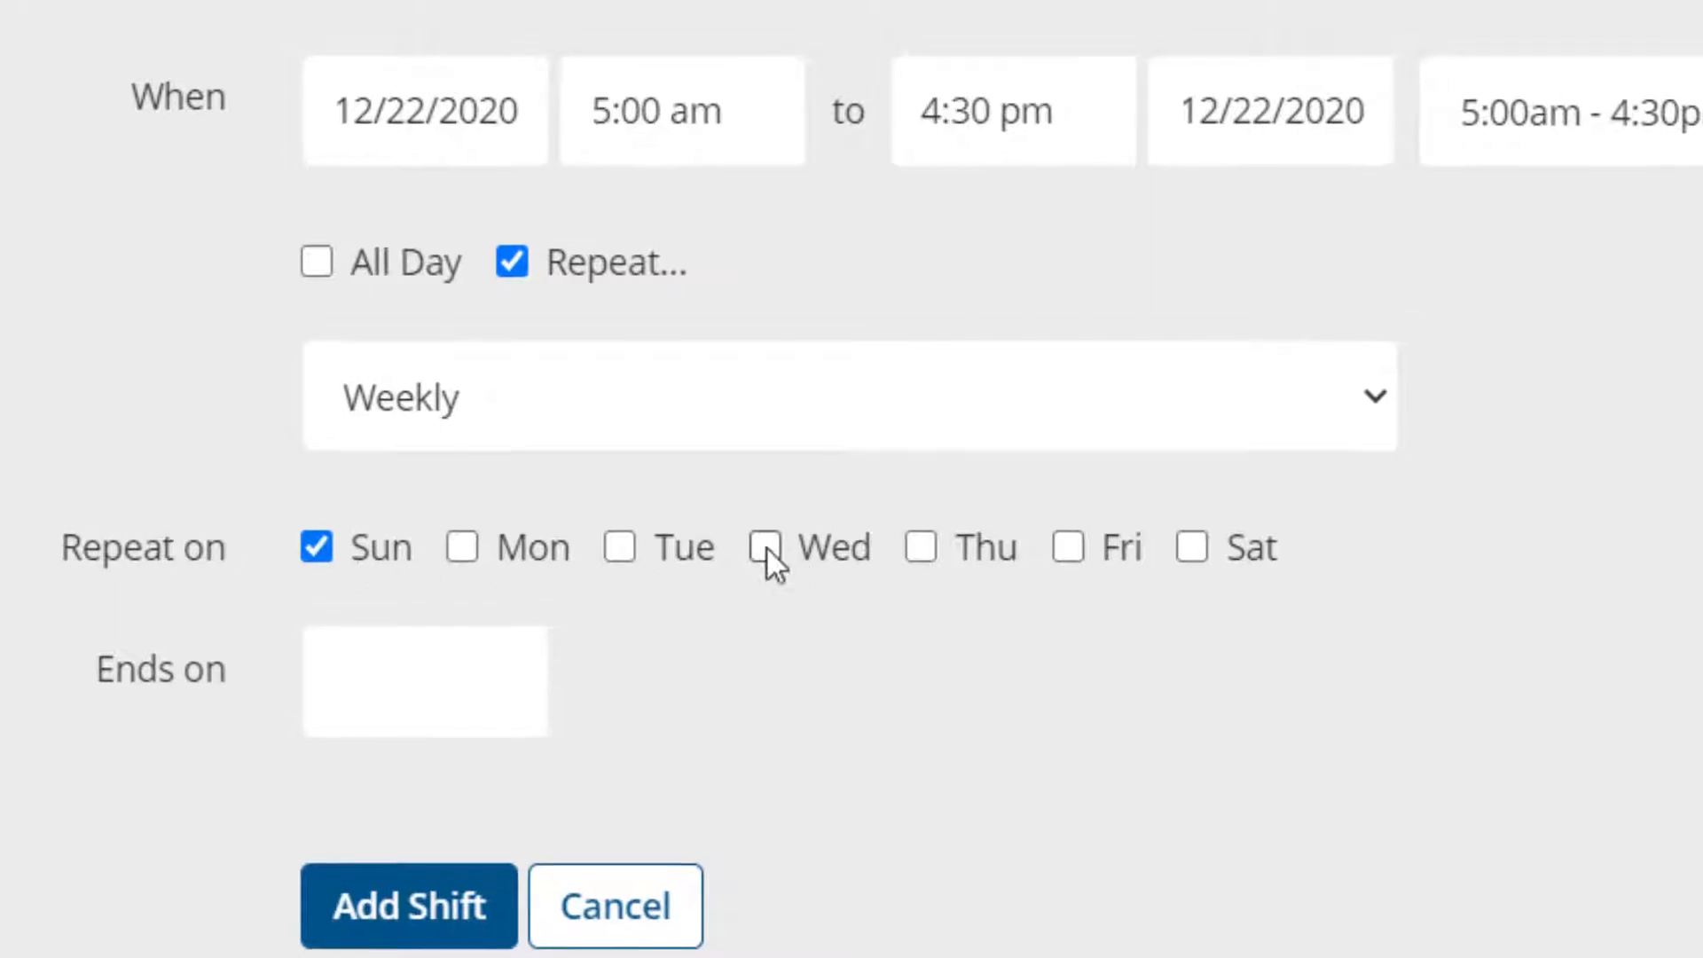
click(763, 547)
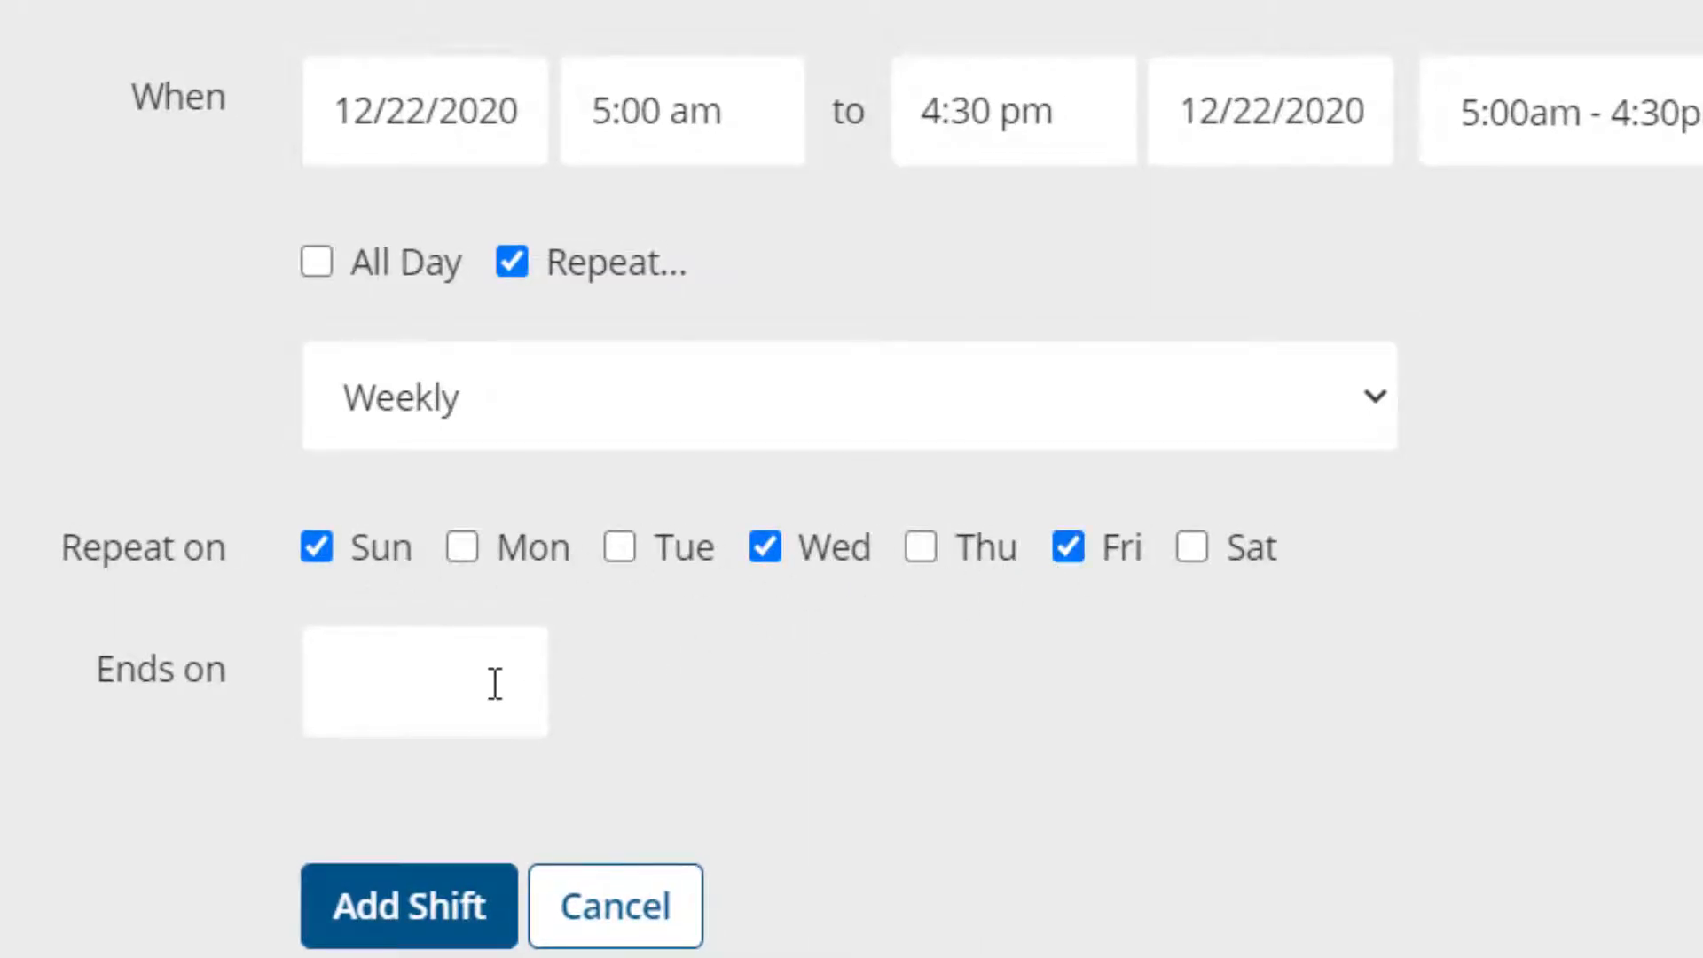
text(01/22.2)
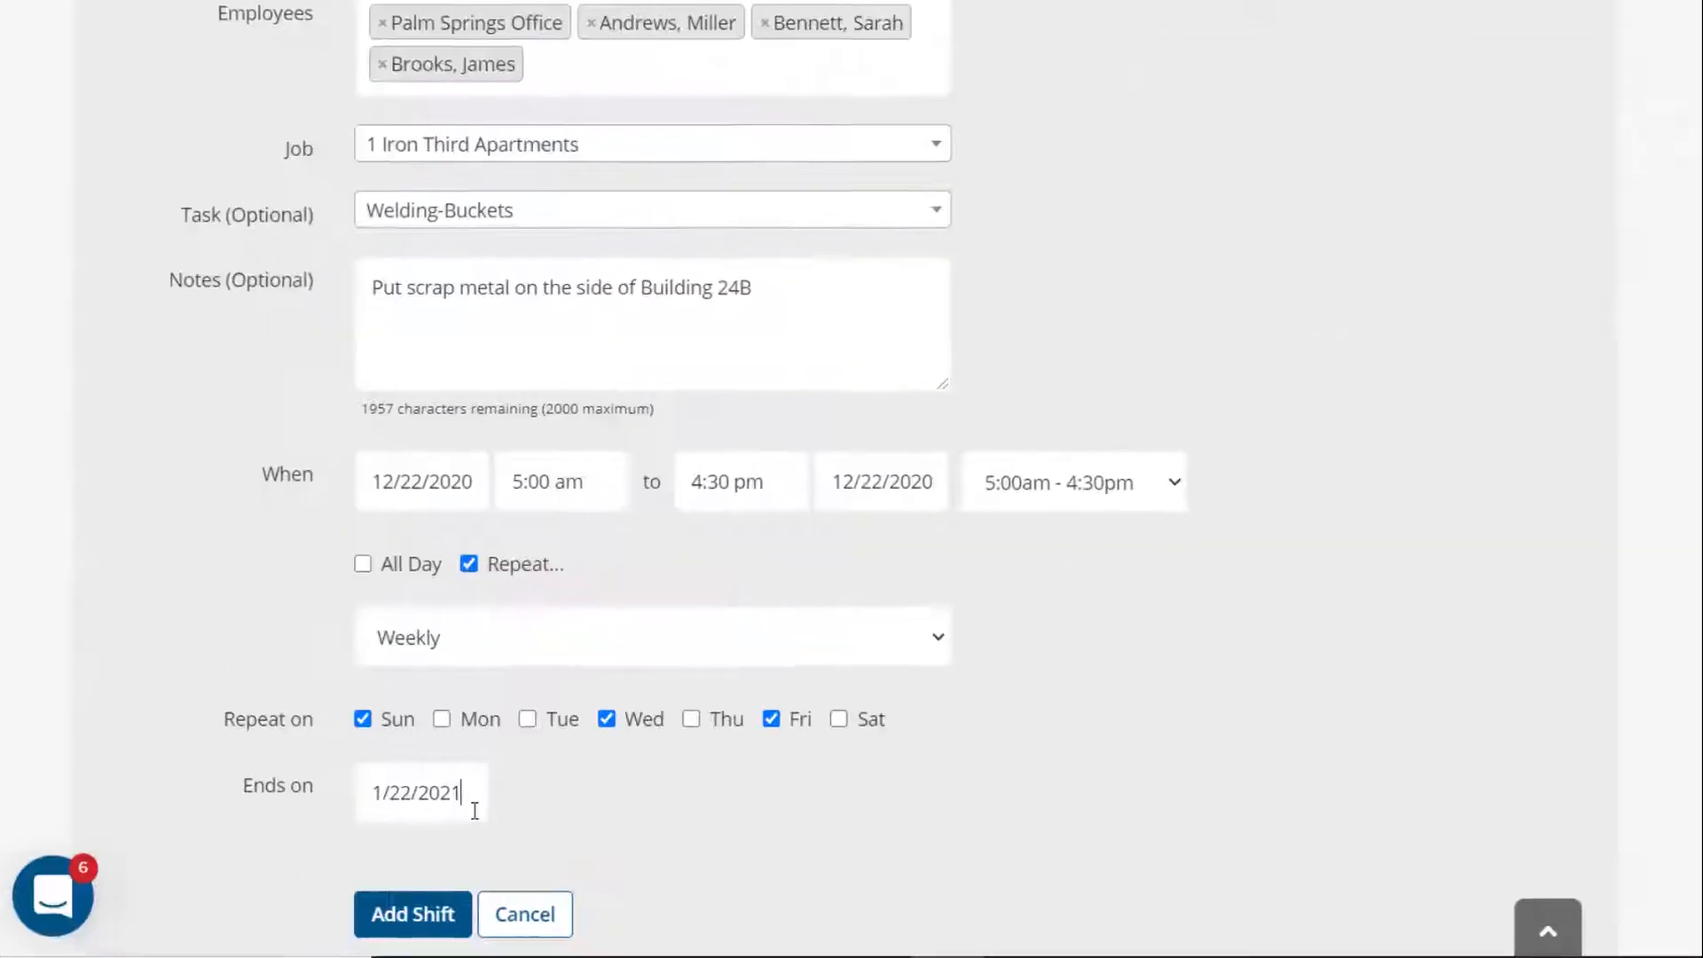
click(1072, 483)
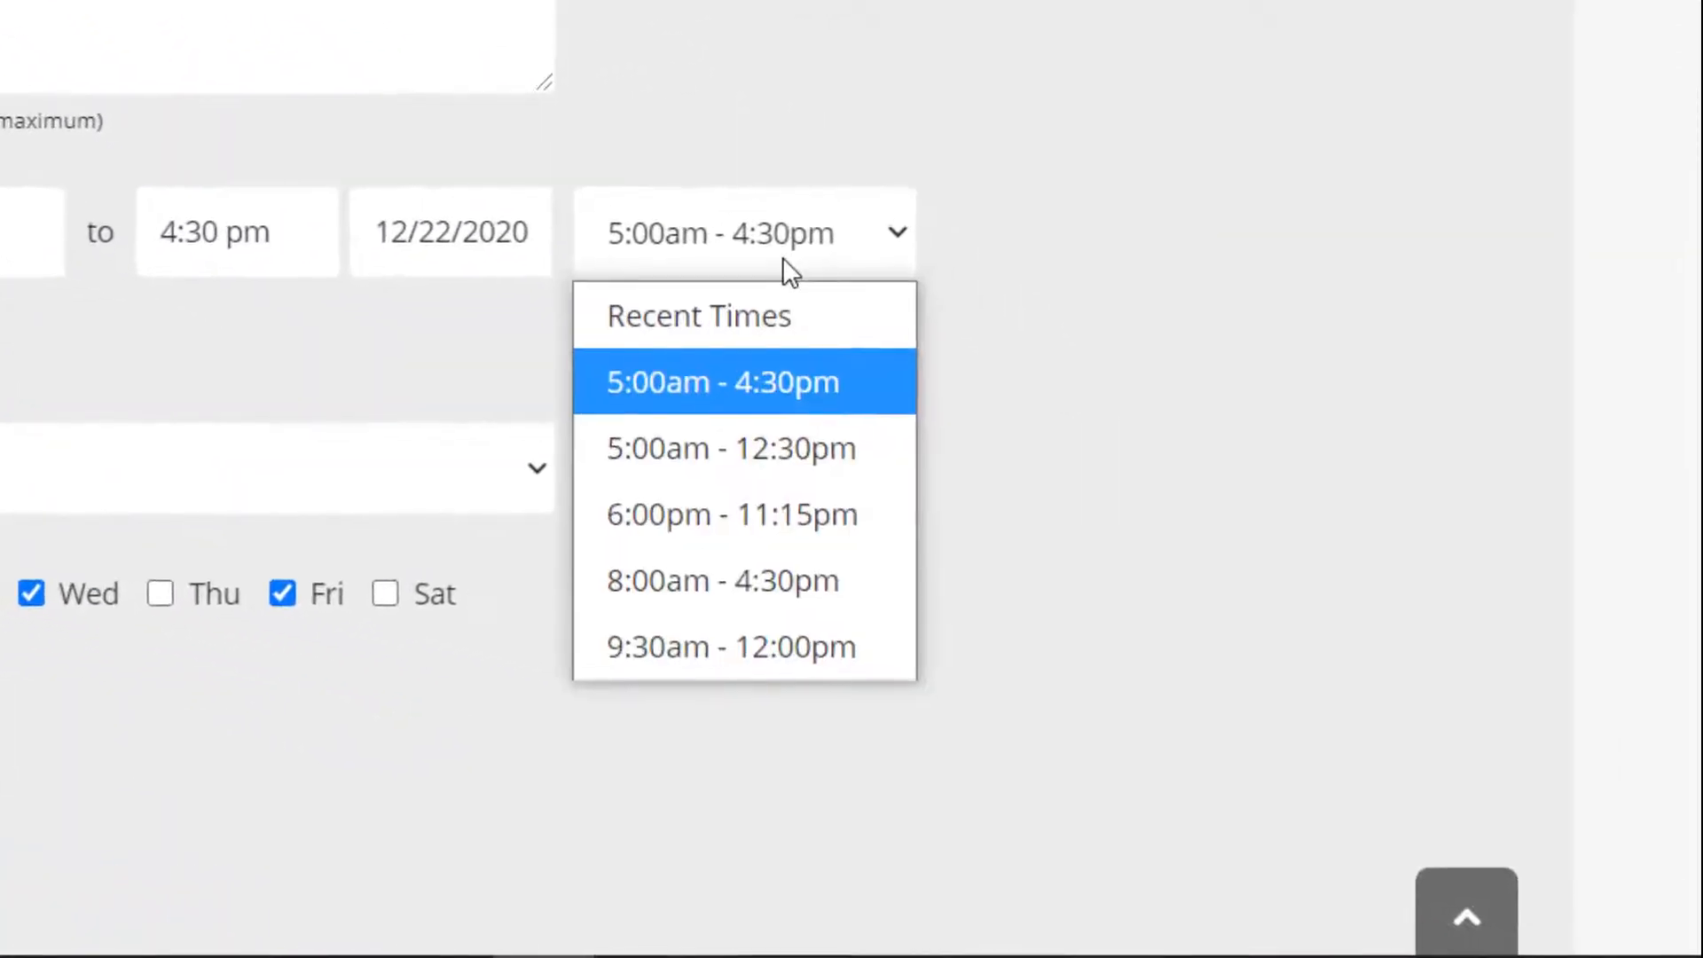
click(722, 580)
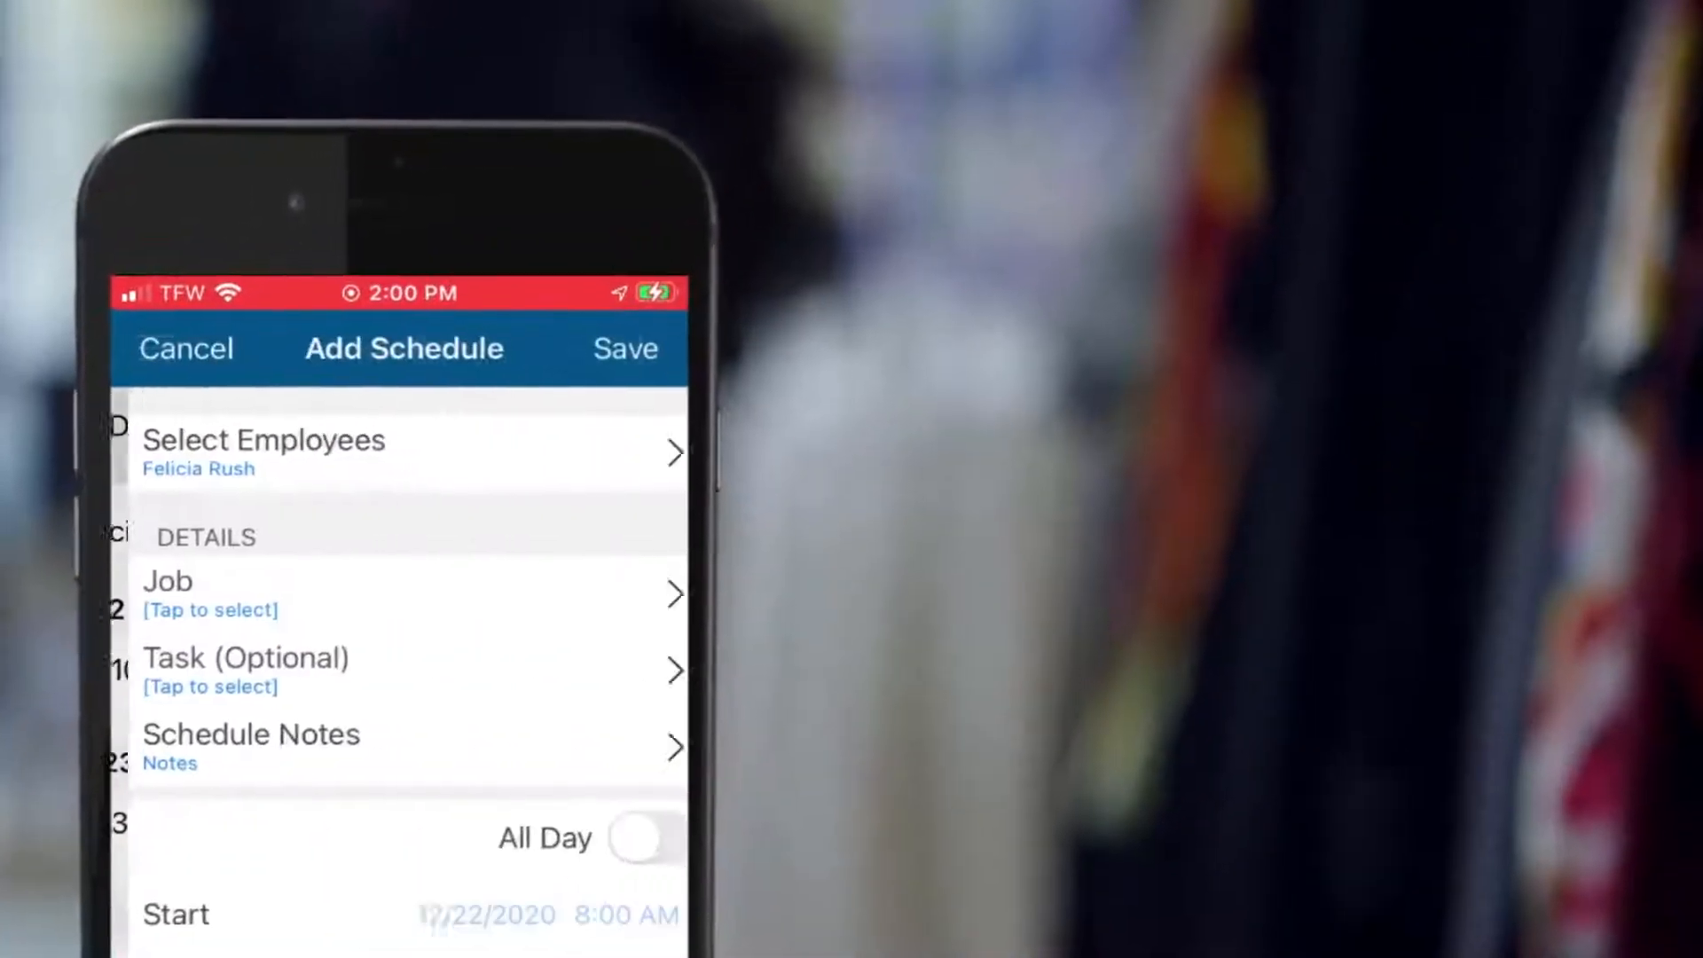
click(403, 449)
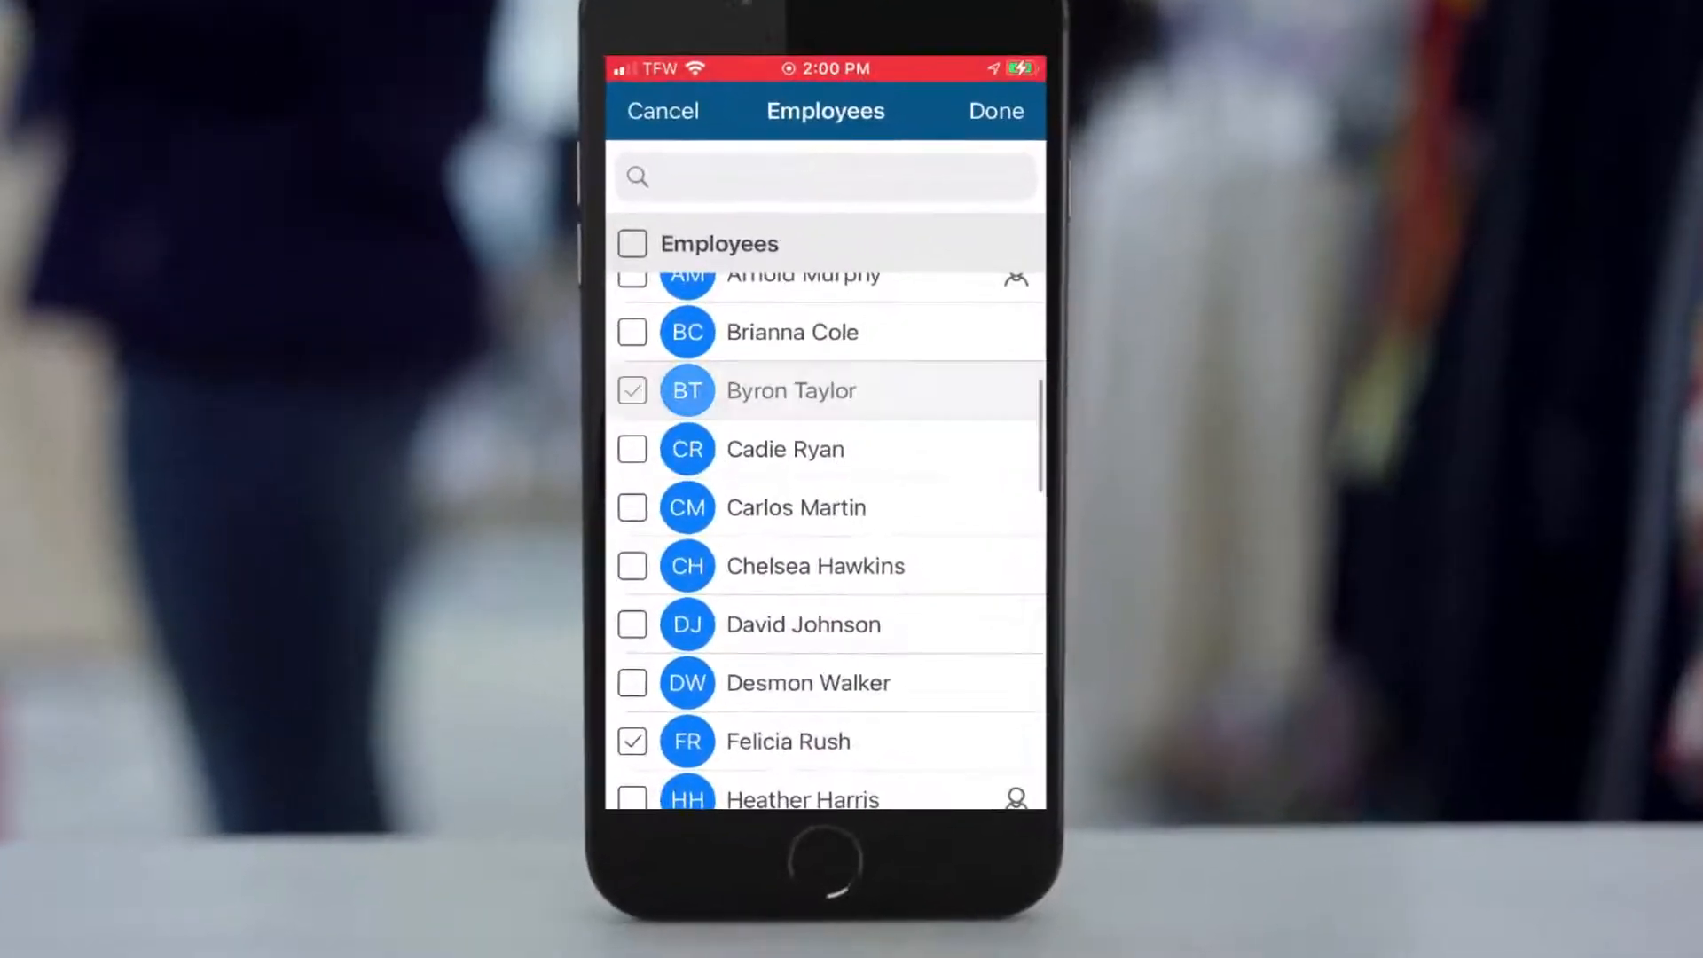
click(994, 110)
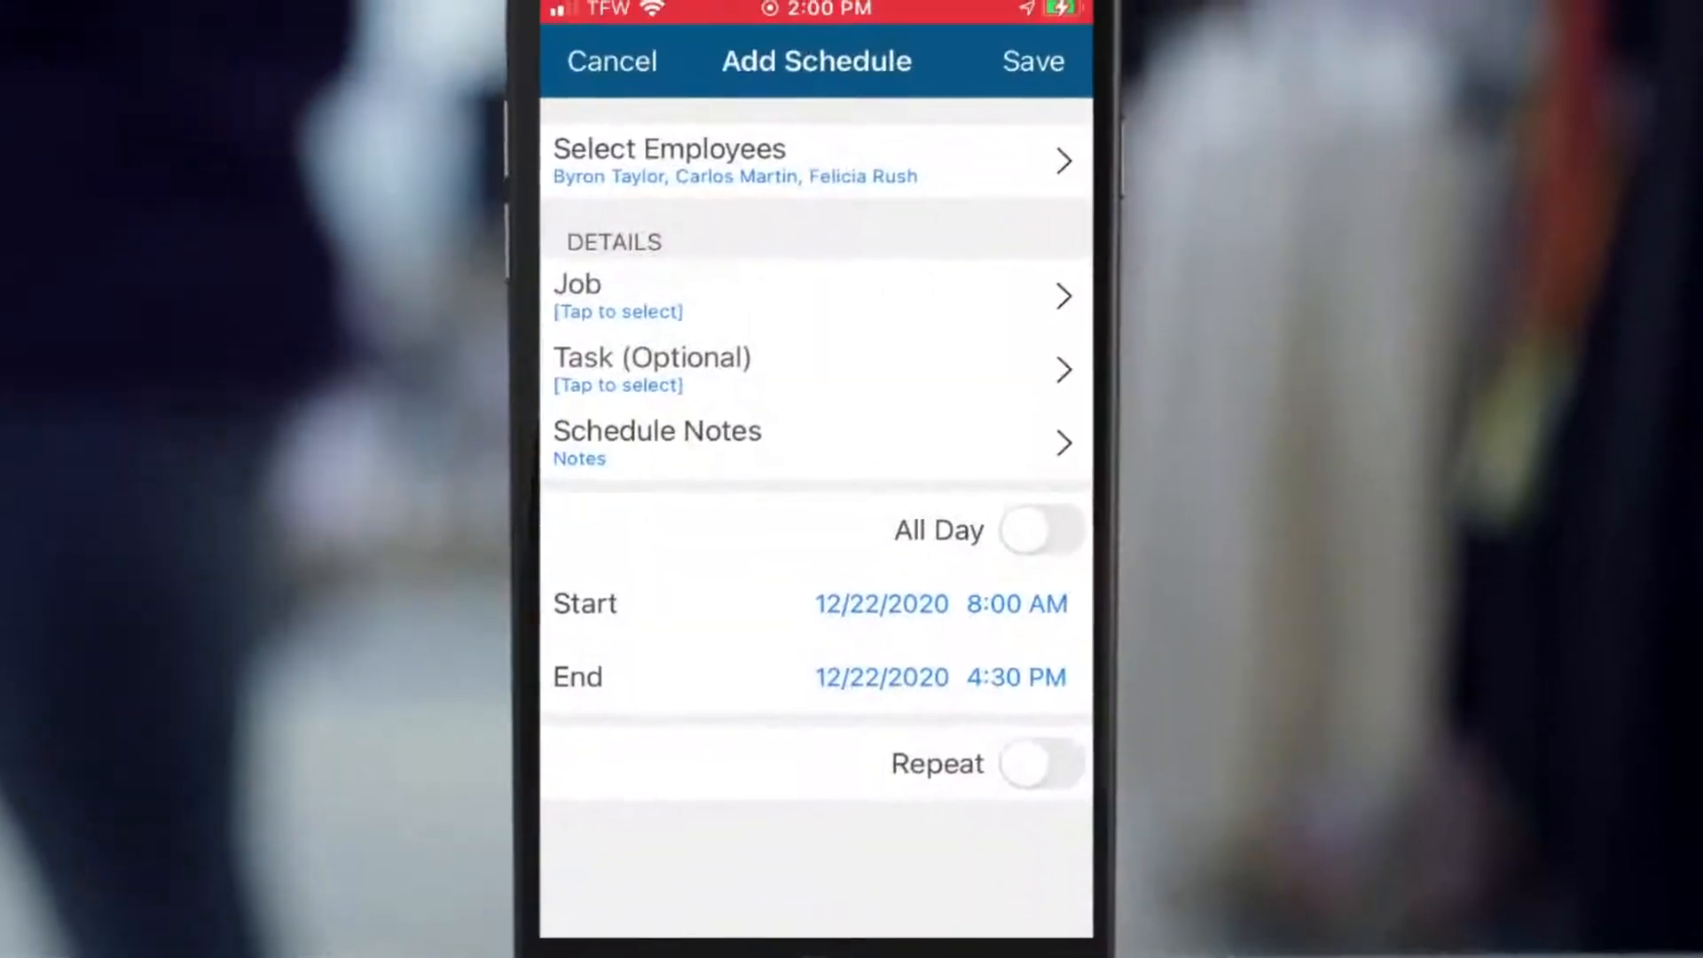
click(941, 676)
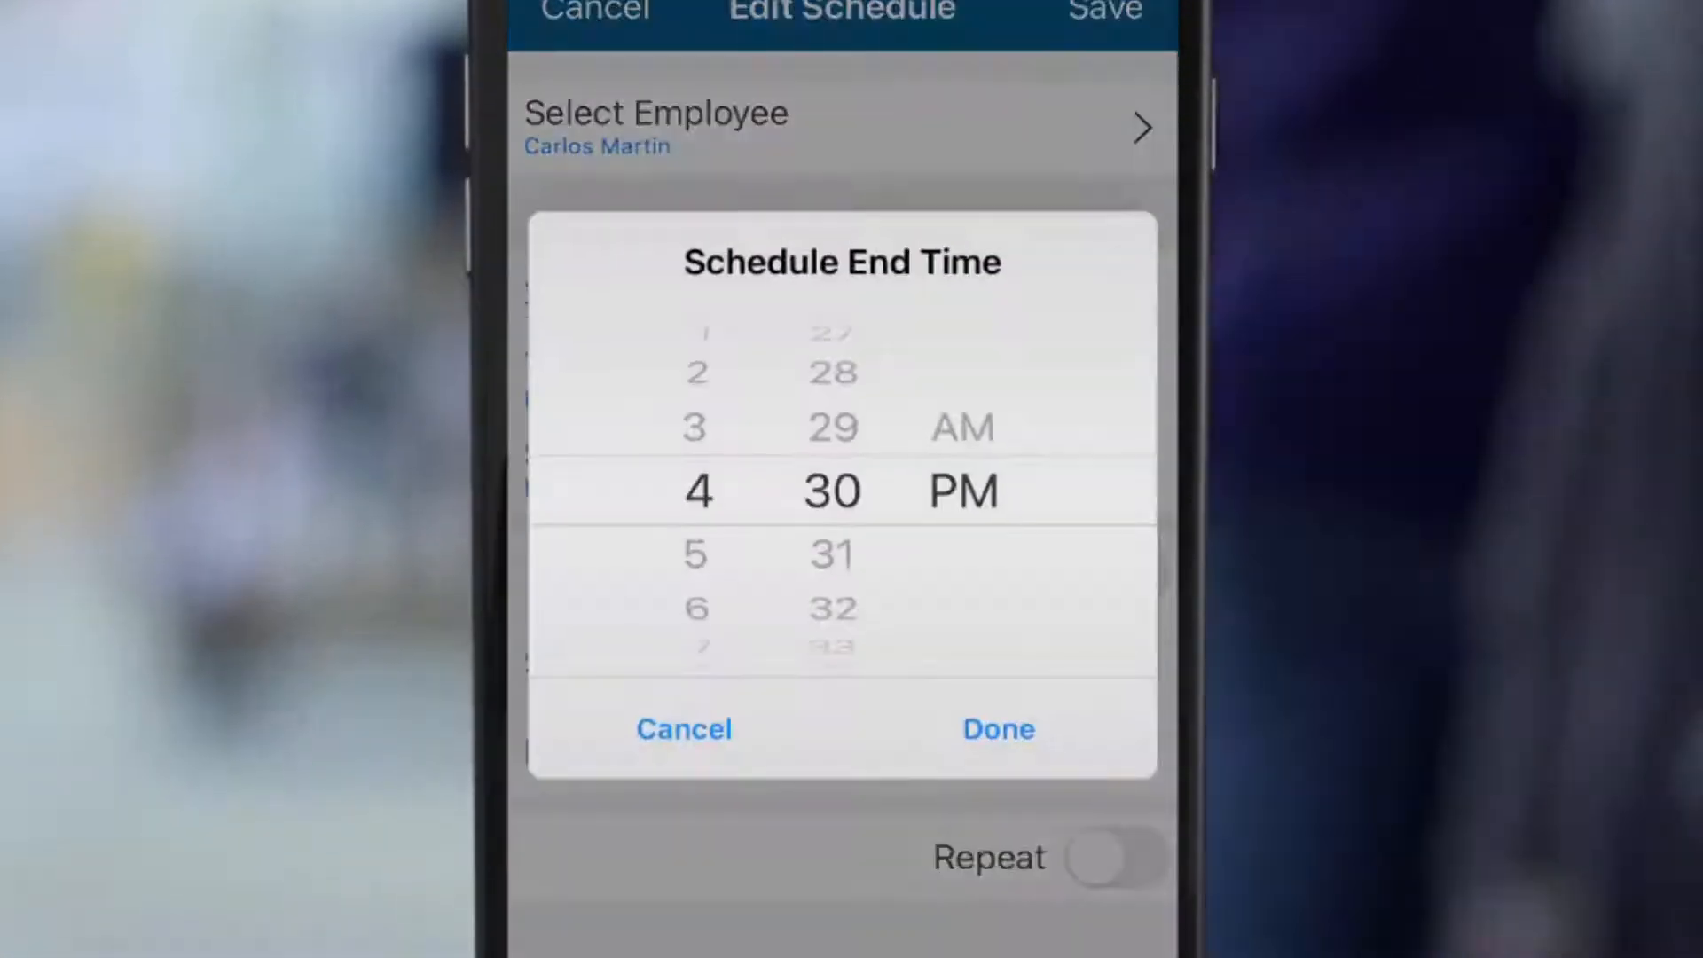
click(995, 729)
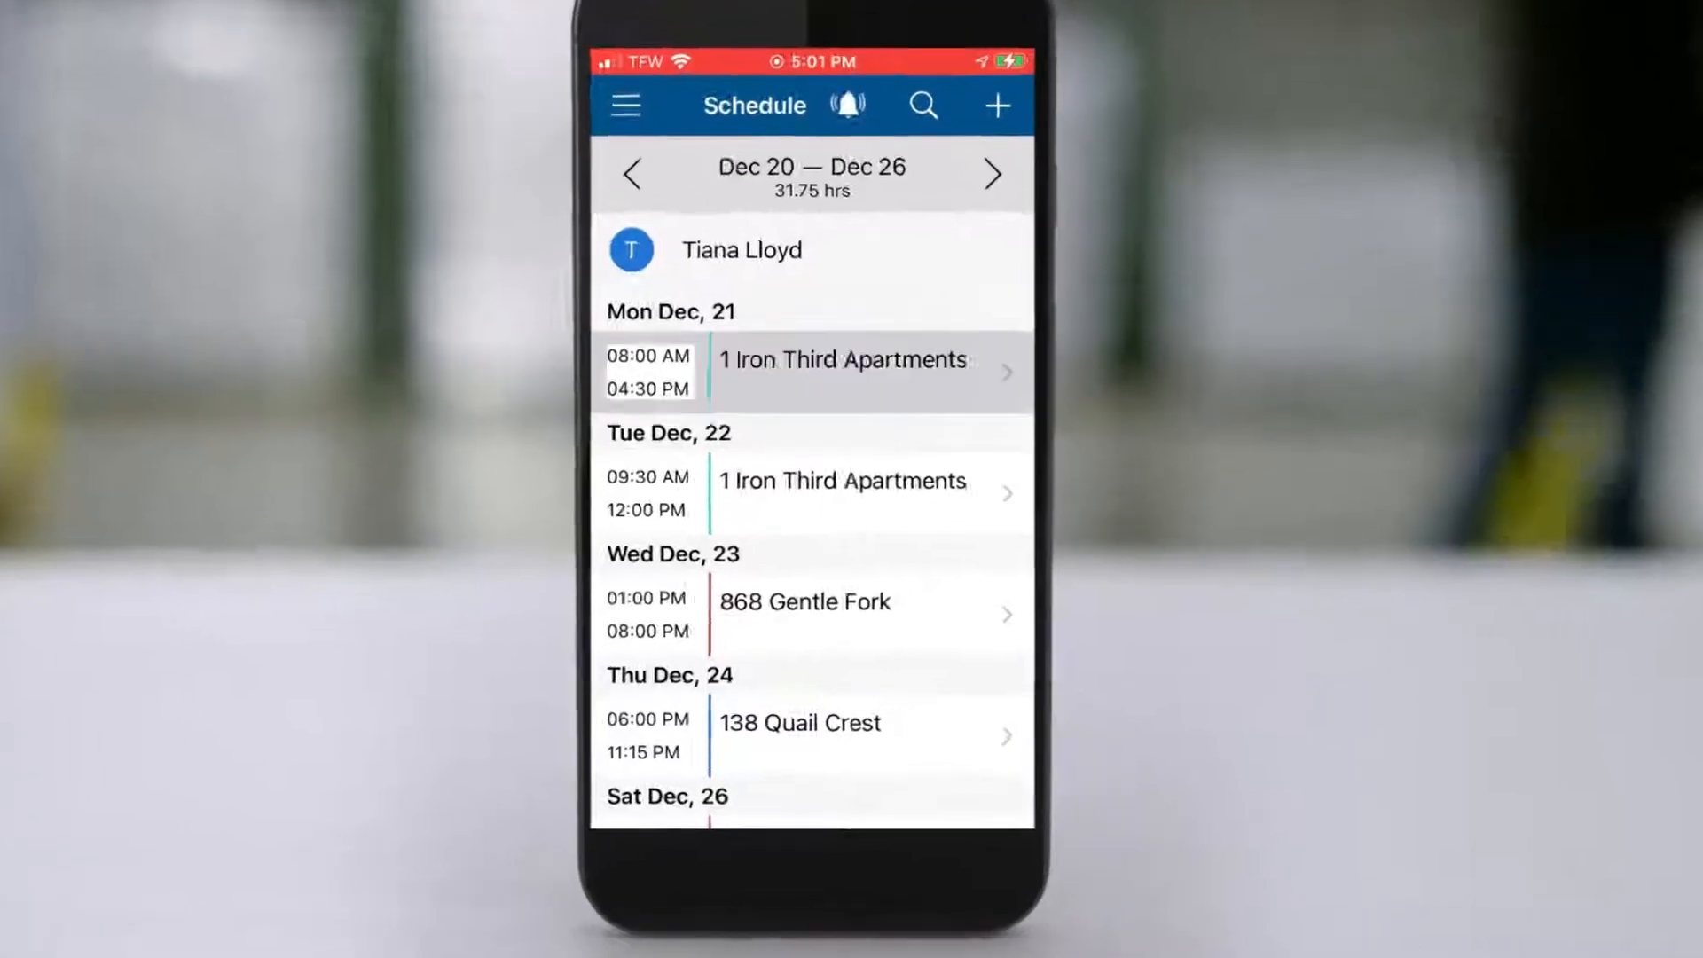
click(810, 371)
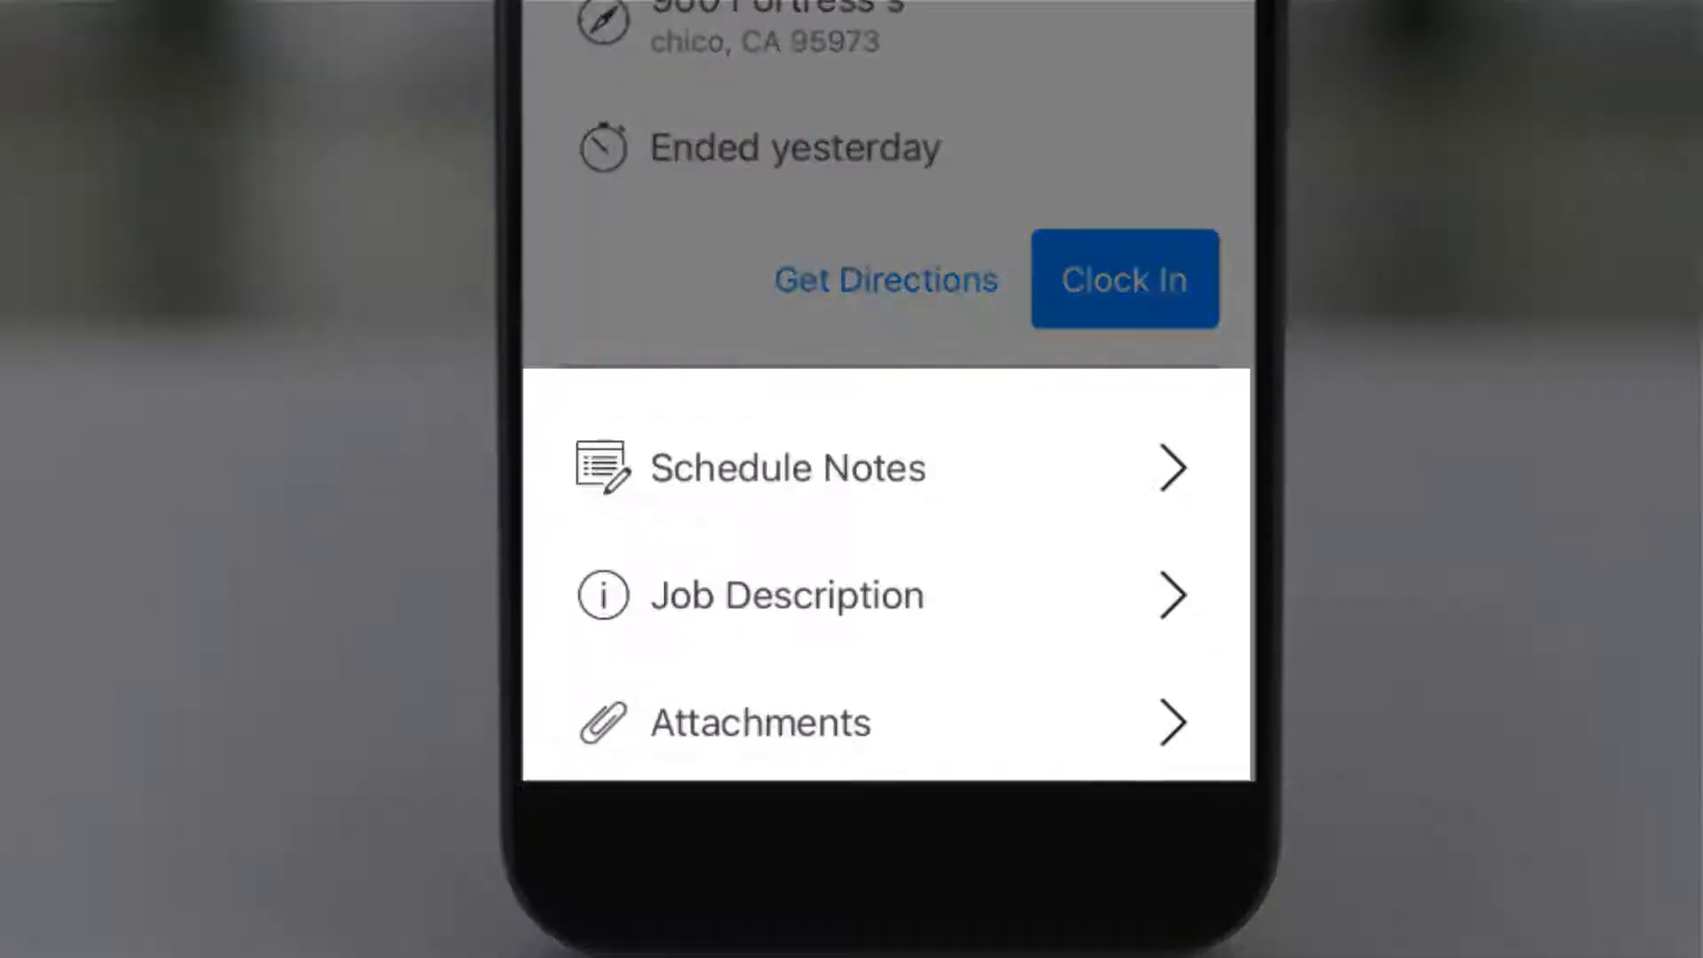
click(787, 595)
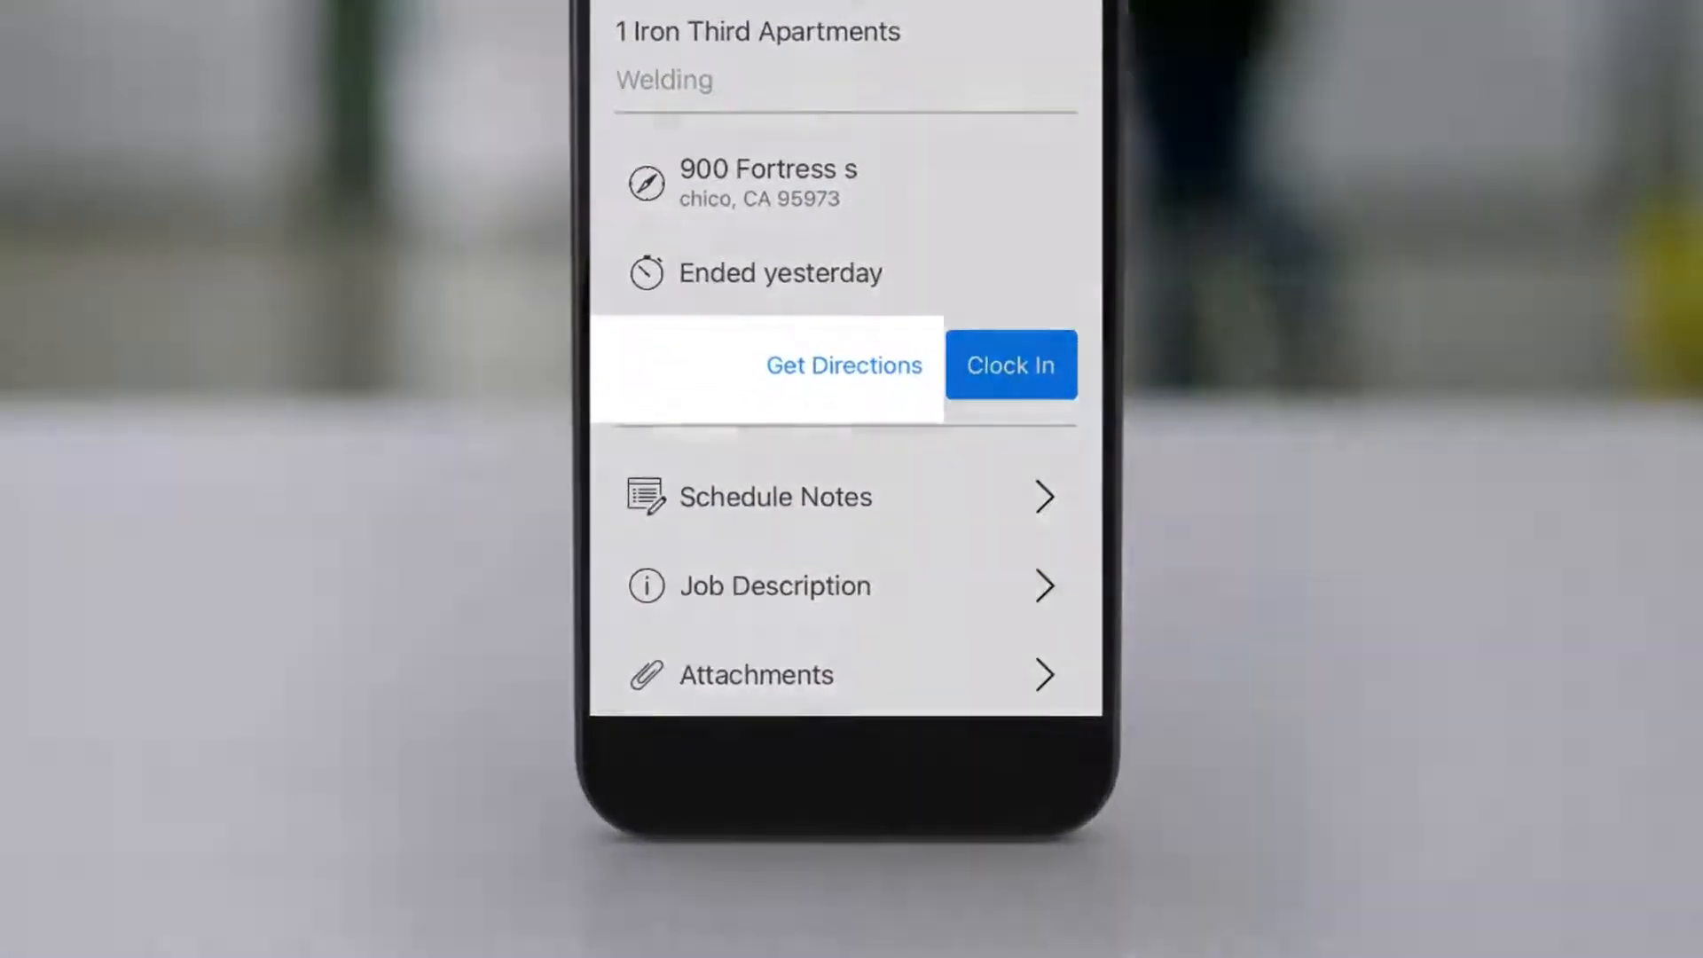
click(845, 366)
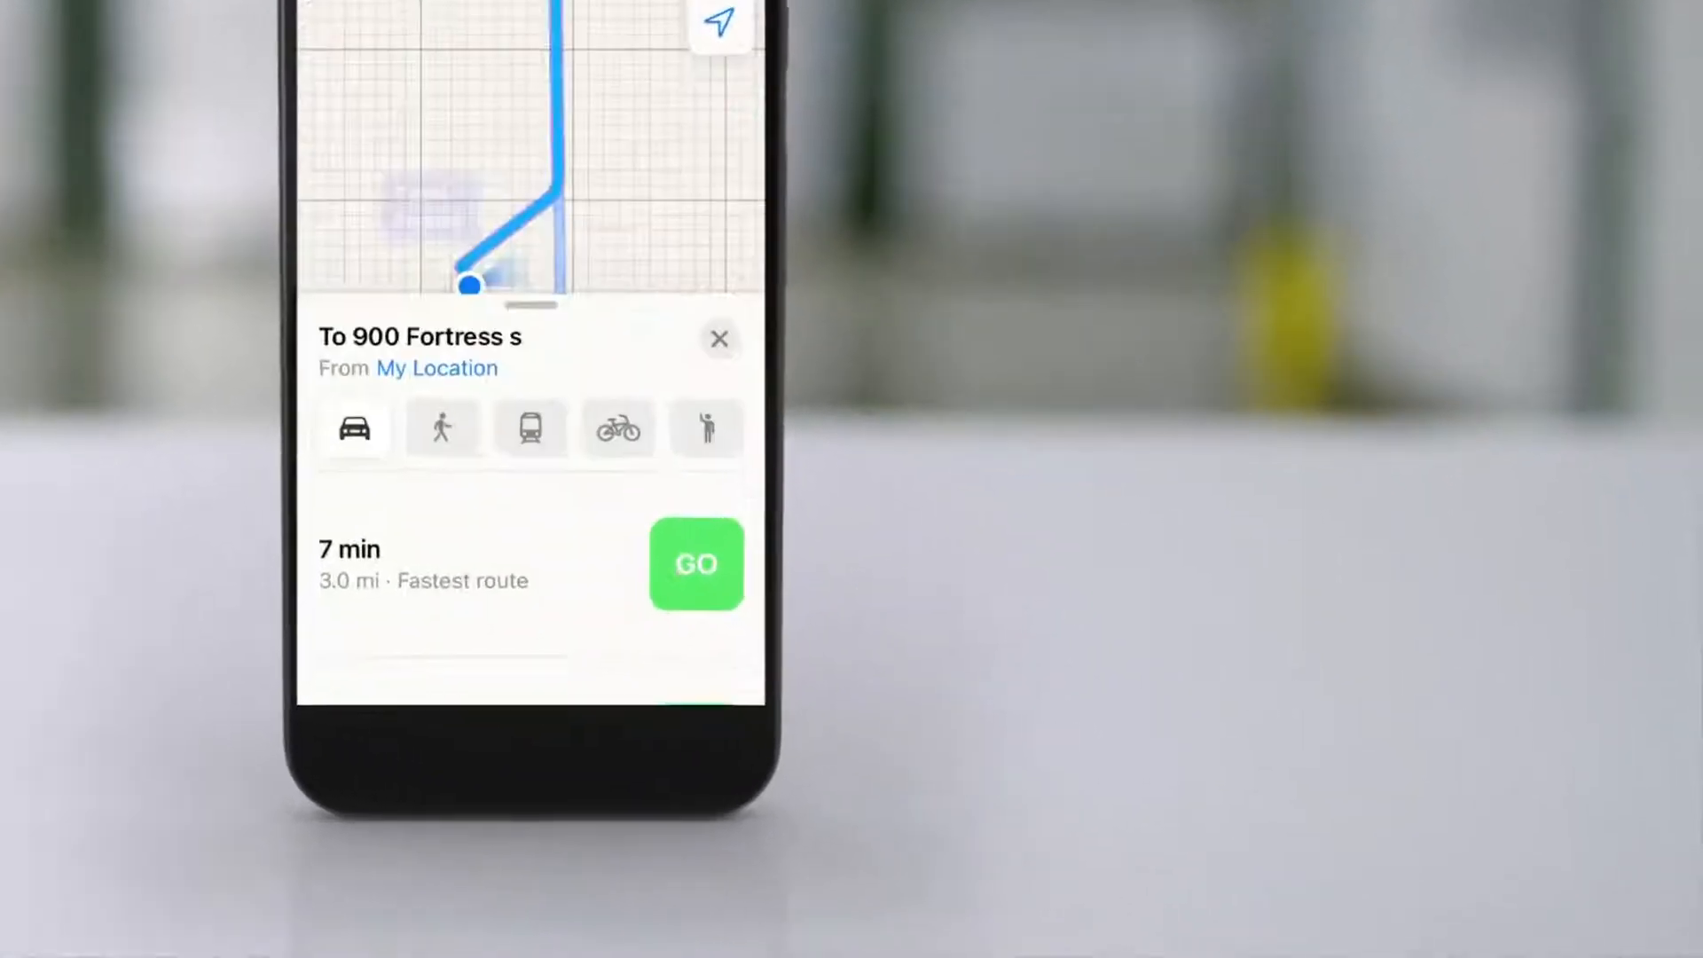
click(696, 563)
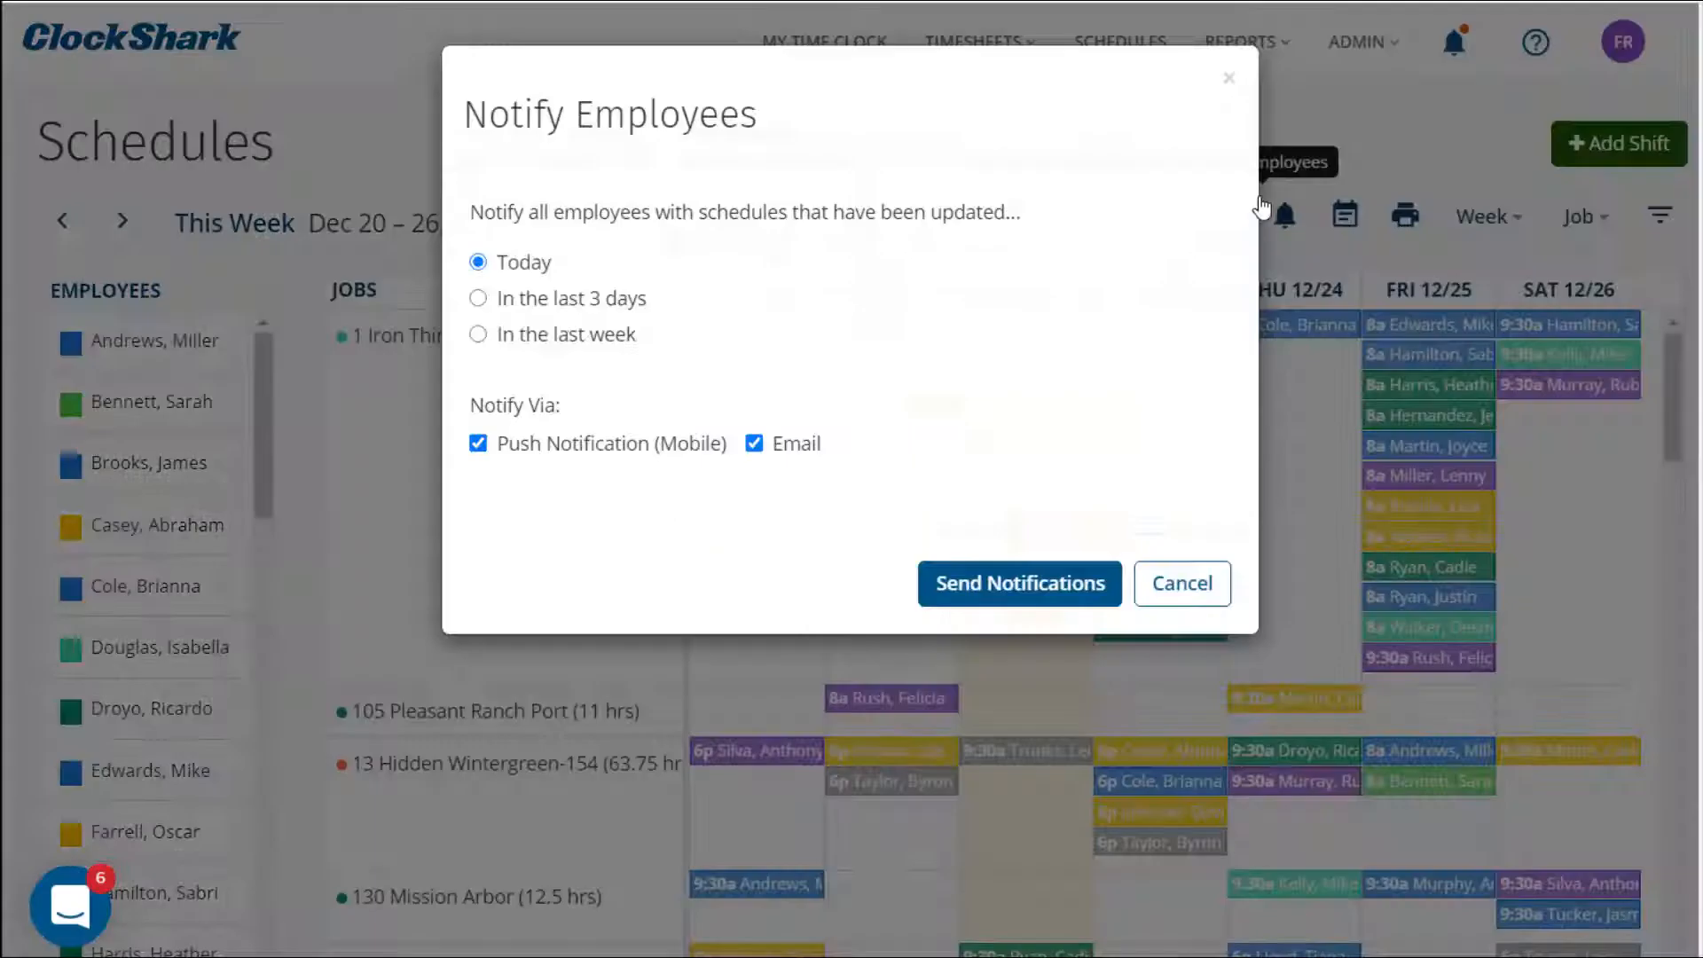
- Send today's schedule-update notifications by push notification and email
click(1018, 584)
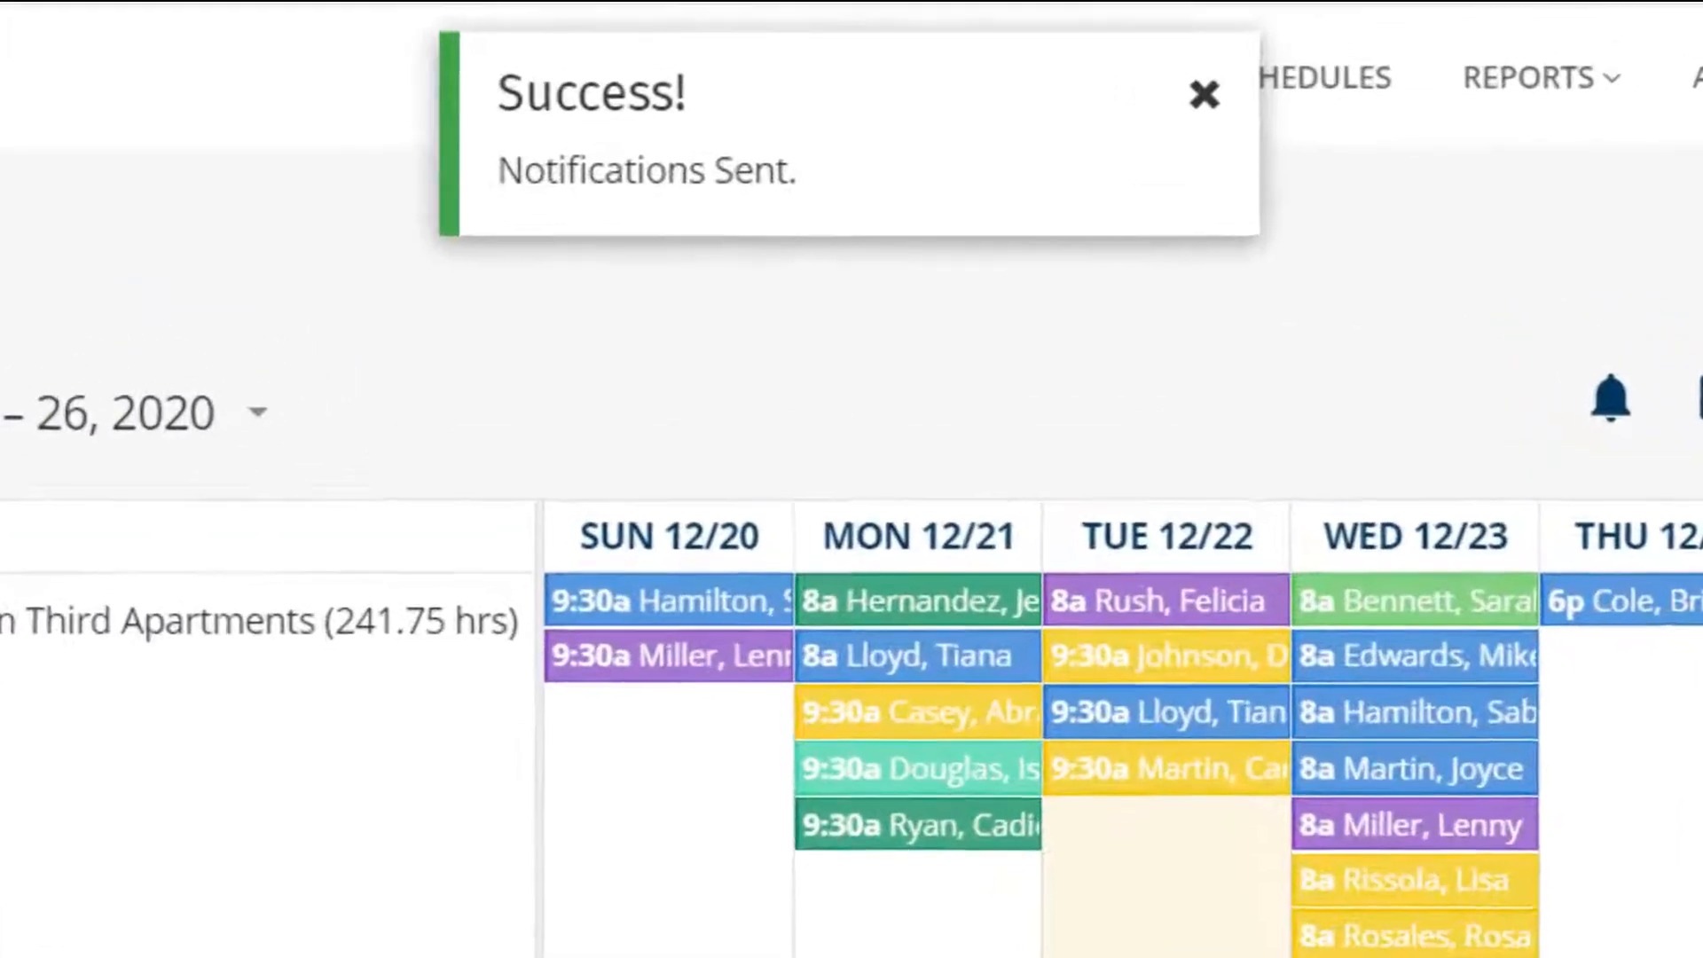